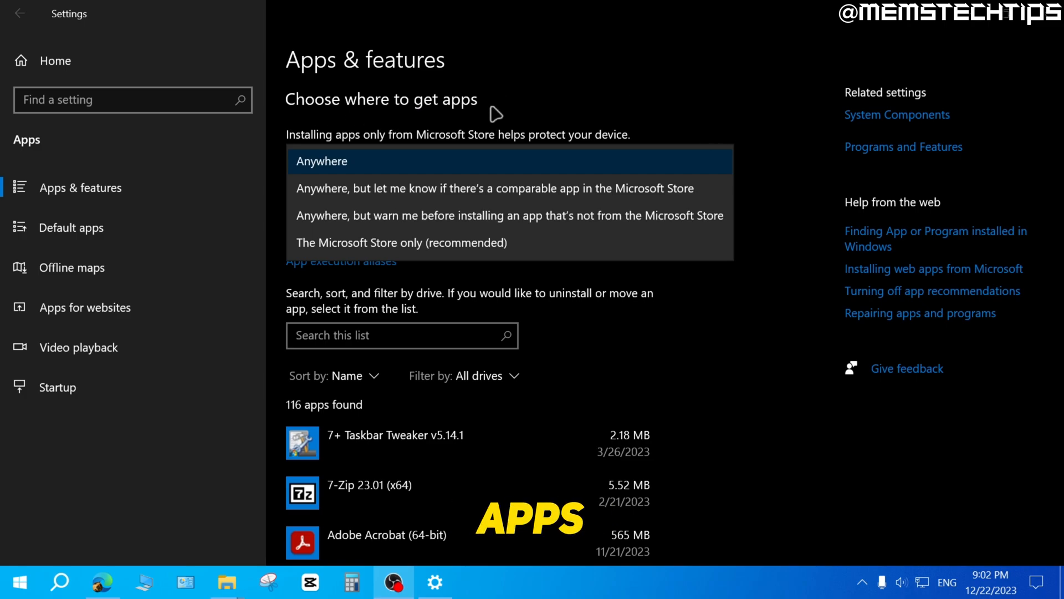
pyautogui.moveTo(389, 265)
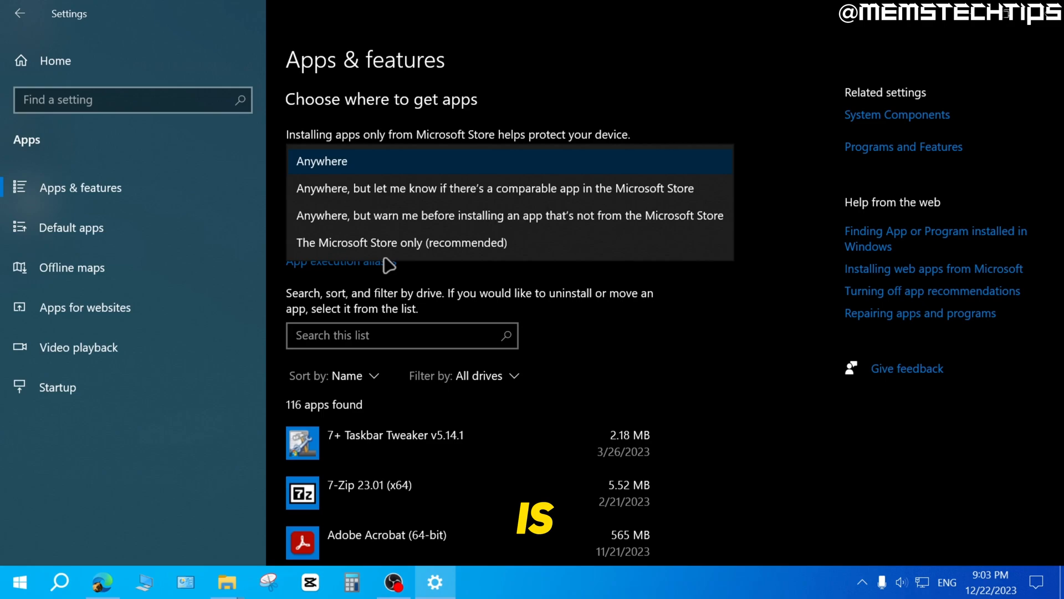
# Step: Choose 'The Microsoft Store only (recommended)' as the app install source
pyautogui.click(401, 243)
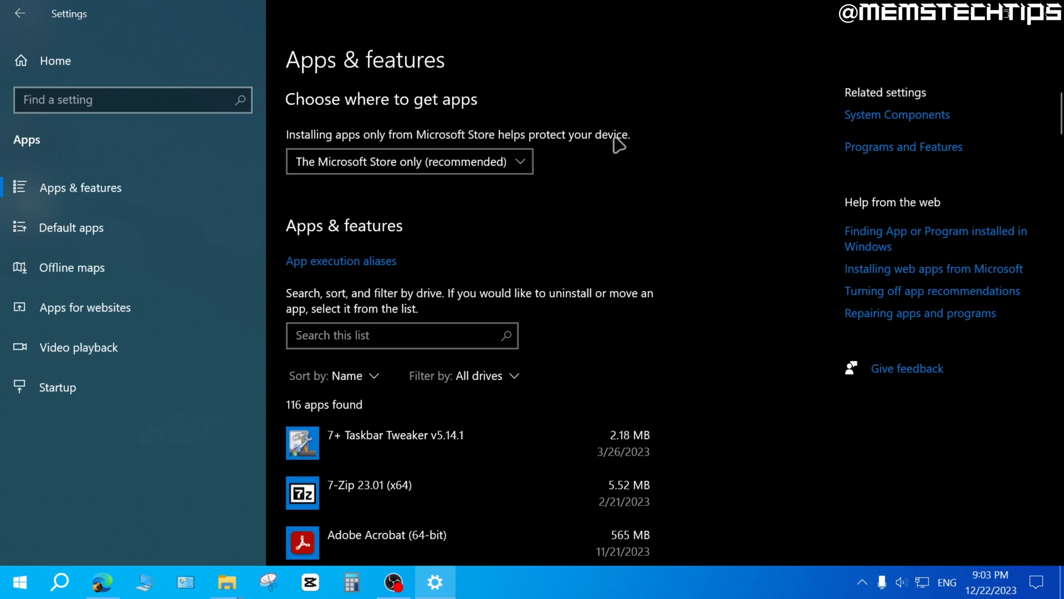
pyautogui.click(410, 162)
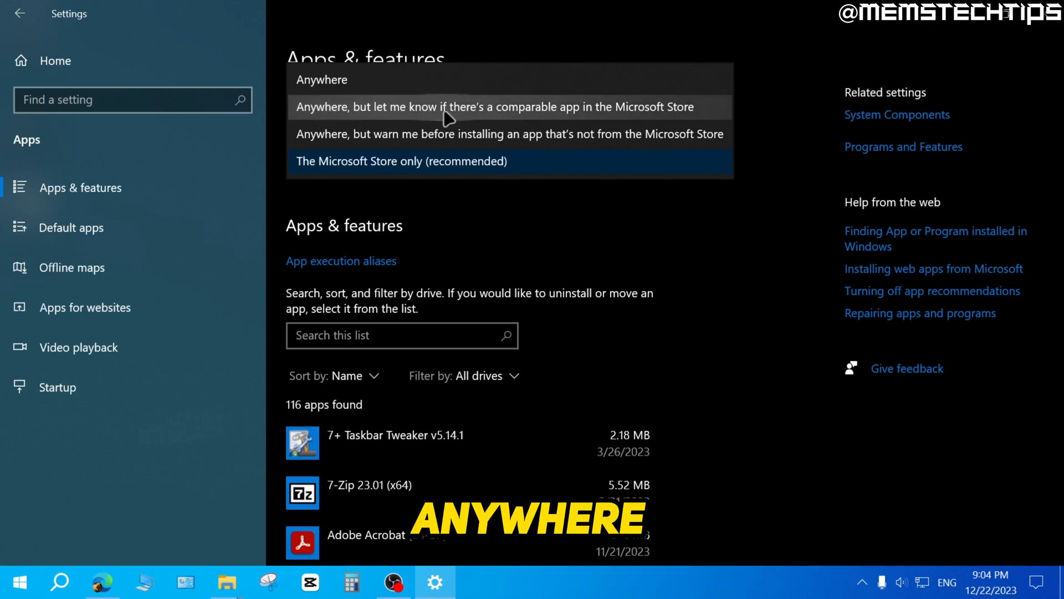
pyautogui.moveTo(499, 114)
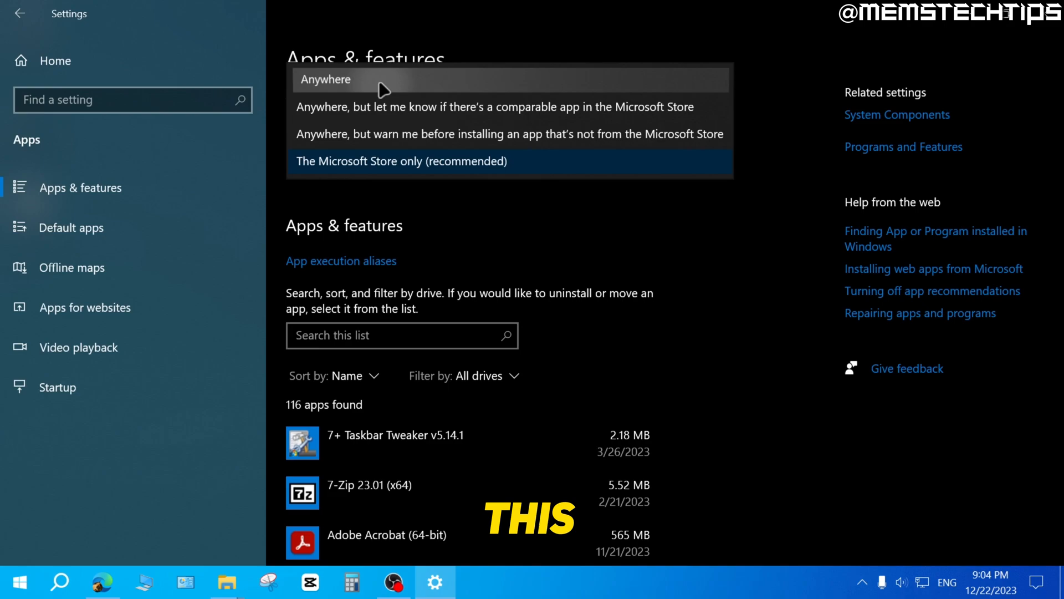
# Step: Pick 'Anywhere' in the Choose where to get apps list
pyautogui.click(326, 80)
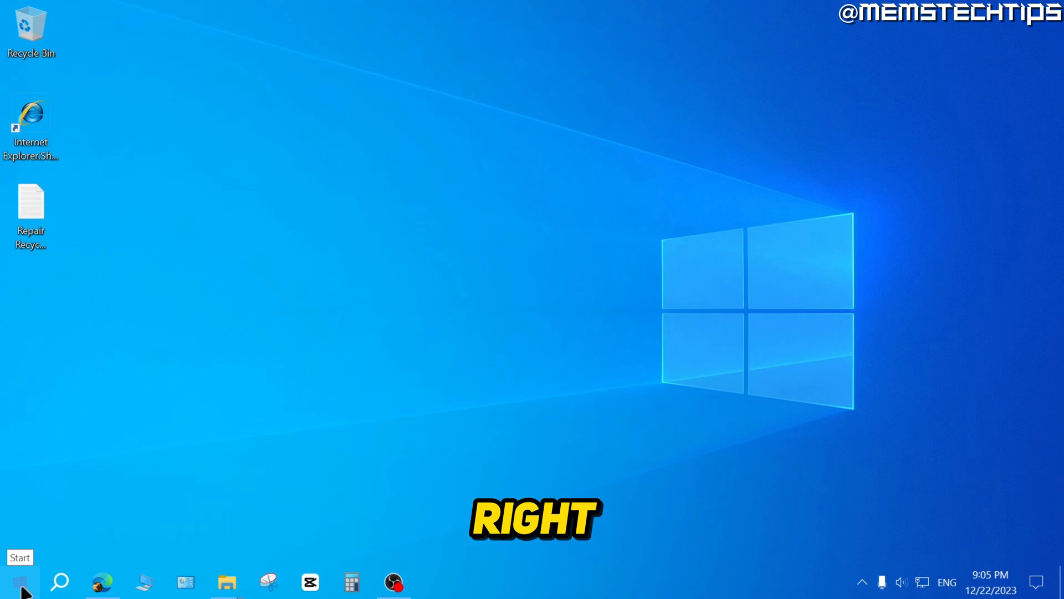
# Step: Open Apps & features from the Start button's right-click quick link menu
pyautogui.rightClick(13, 583)
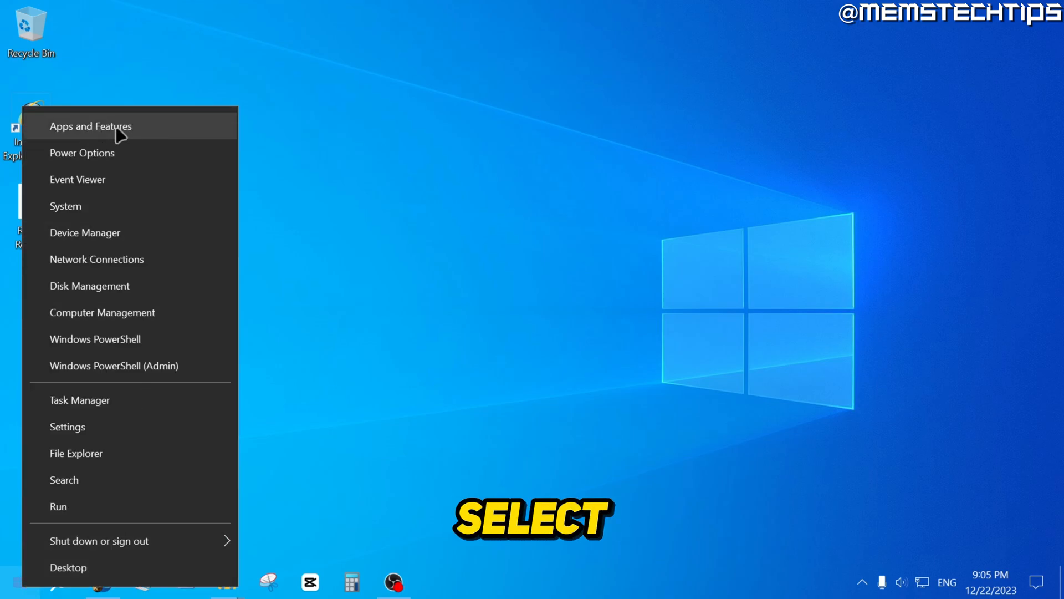
pyautogui.click(90, 126)
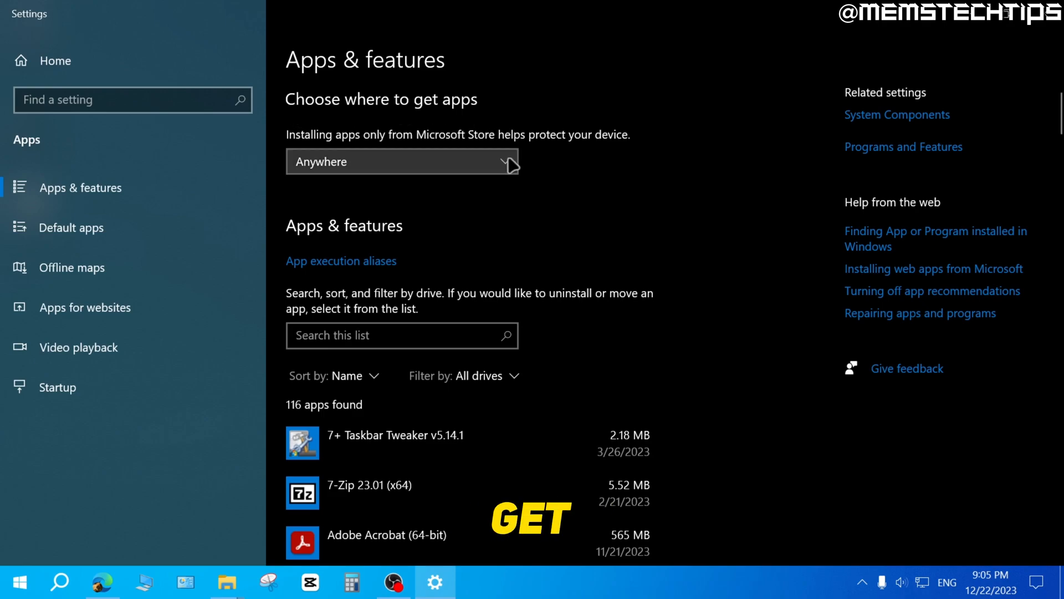
# Step: Reselect 'Anywhere' in the Choose where to get apps dropdown
pyautogui.click(402, 161)
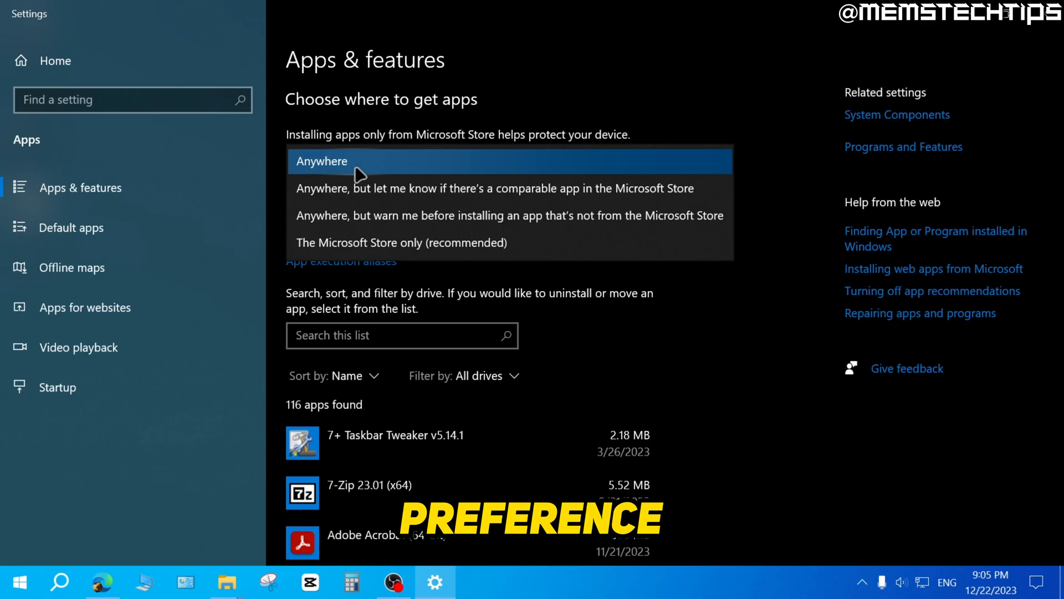
pyautogui.click(321, 161)
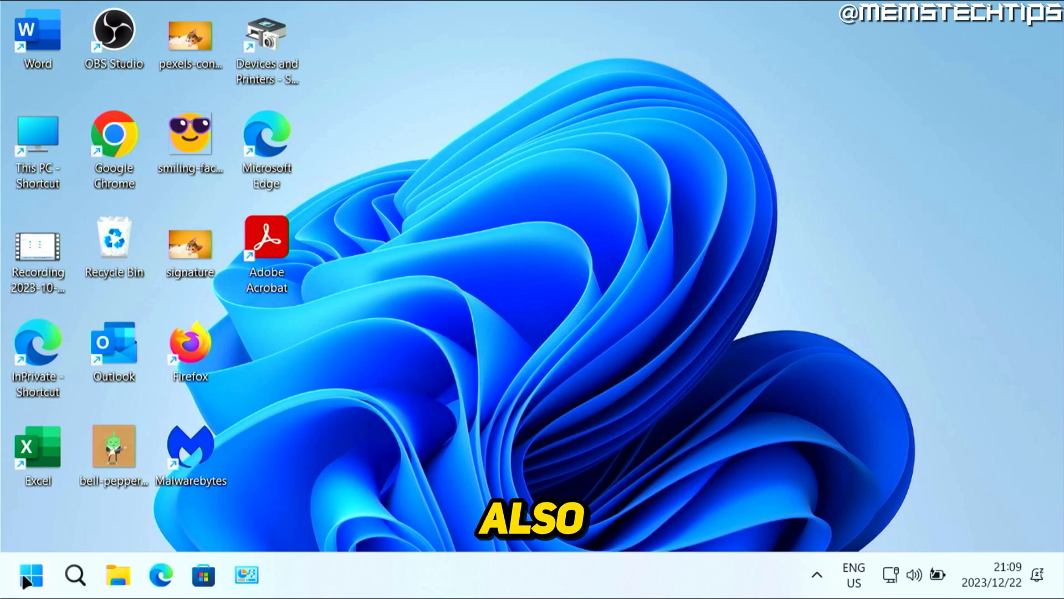
# Step: Reach Advanced app settings via Start's quick menu and the Apps breadcrumb
pyautogui.rightClick(30, 576)
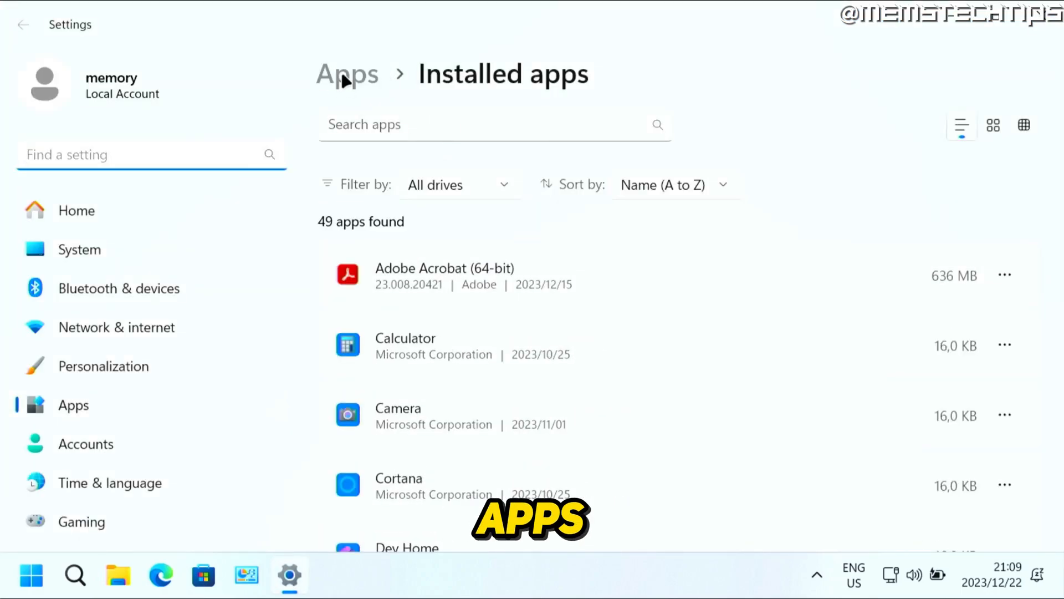
pyautogui.click(347, 73)
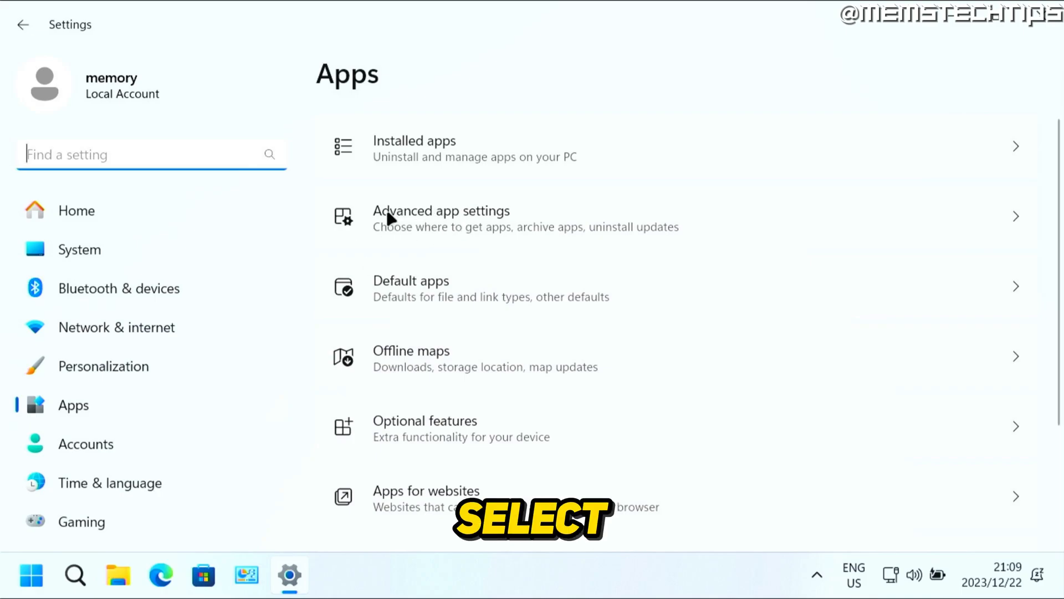
pyautogui.click(442, 218)
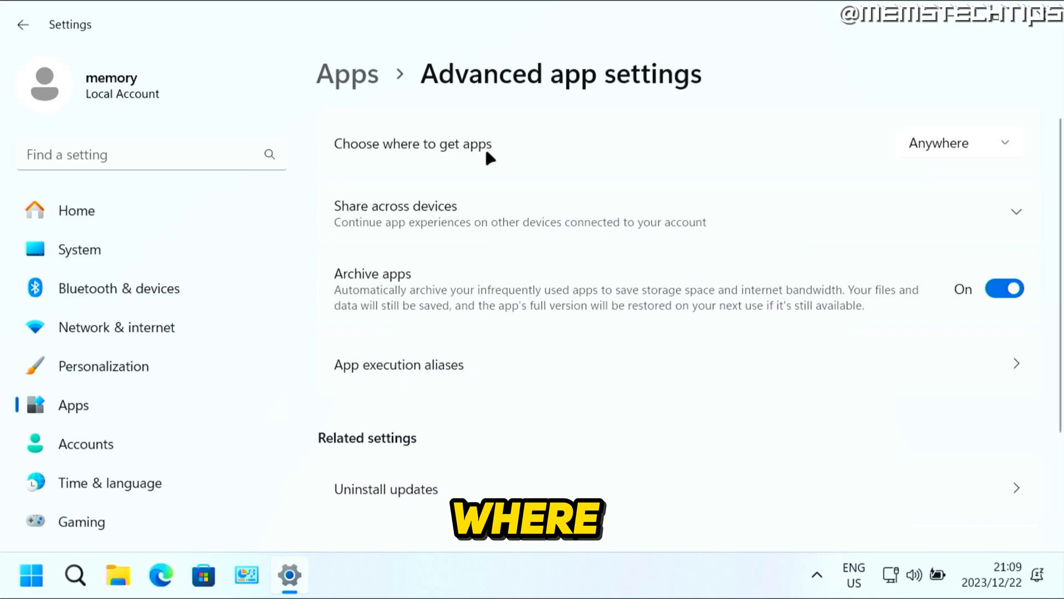
# Step: Choose 'Anywhere' in the Windows 11 Choose where to get apps dropdown
pyautogui.click(956, 142)
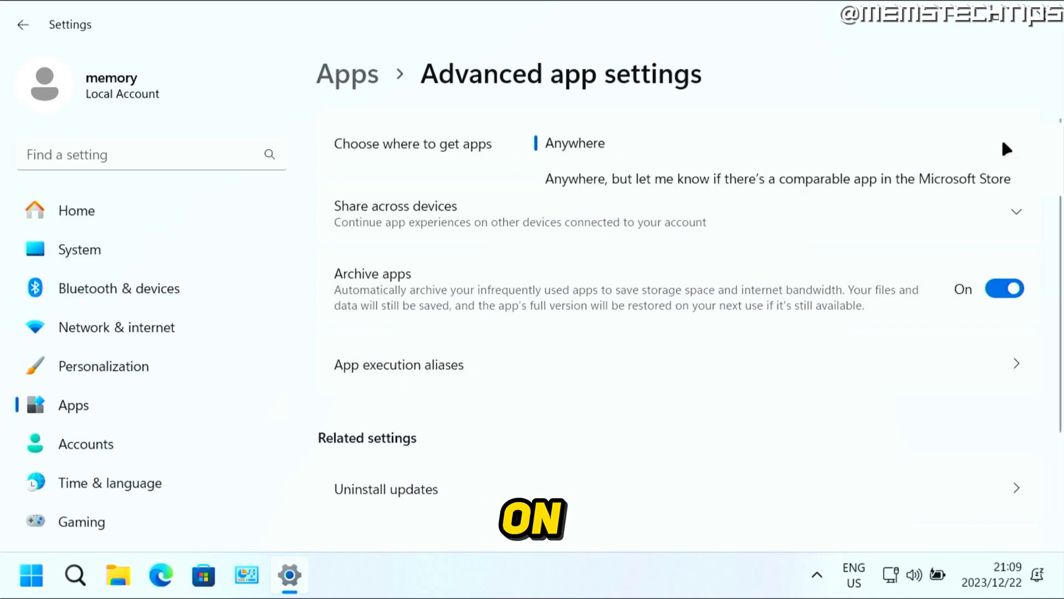
pyautogui.click(574, 143)
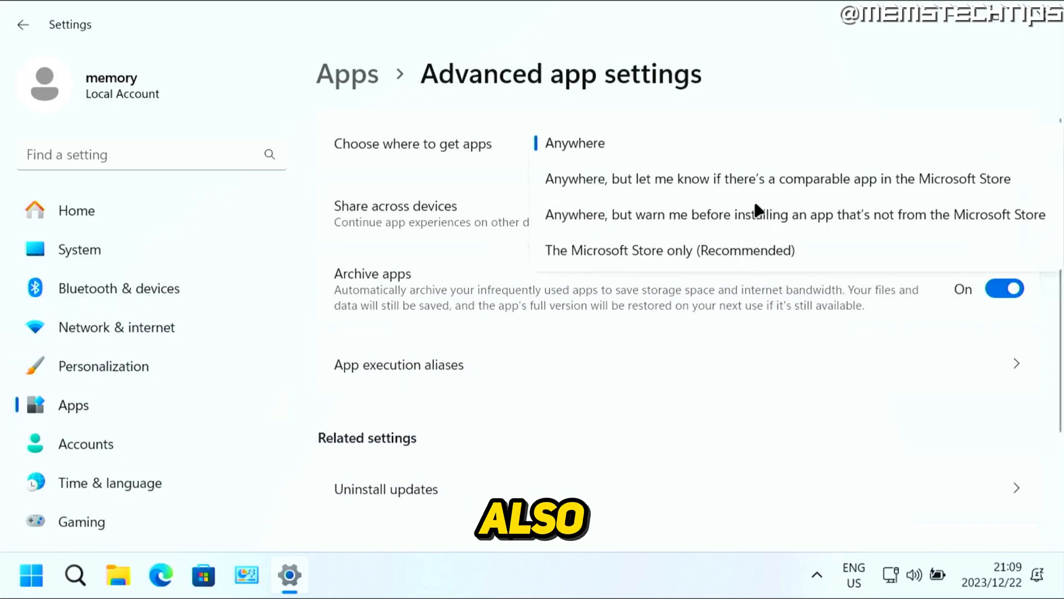
pyautogui.moveTo(632, 148)
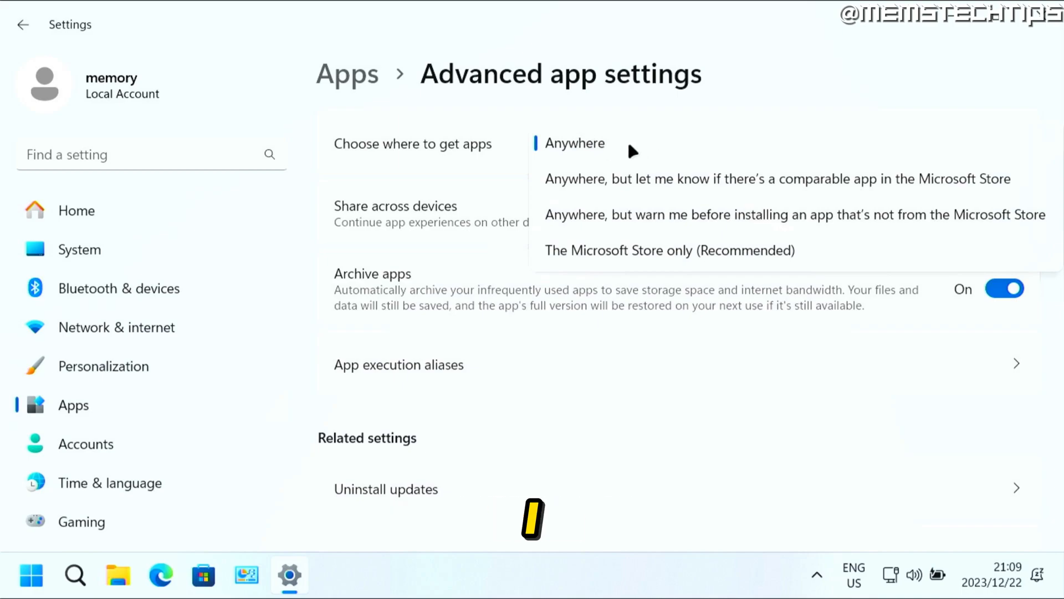
pyautogui.click(575, 143)
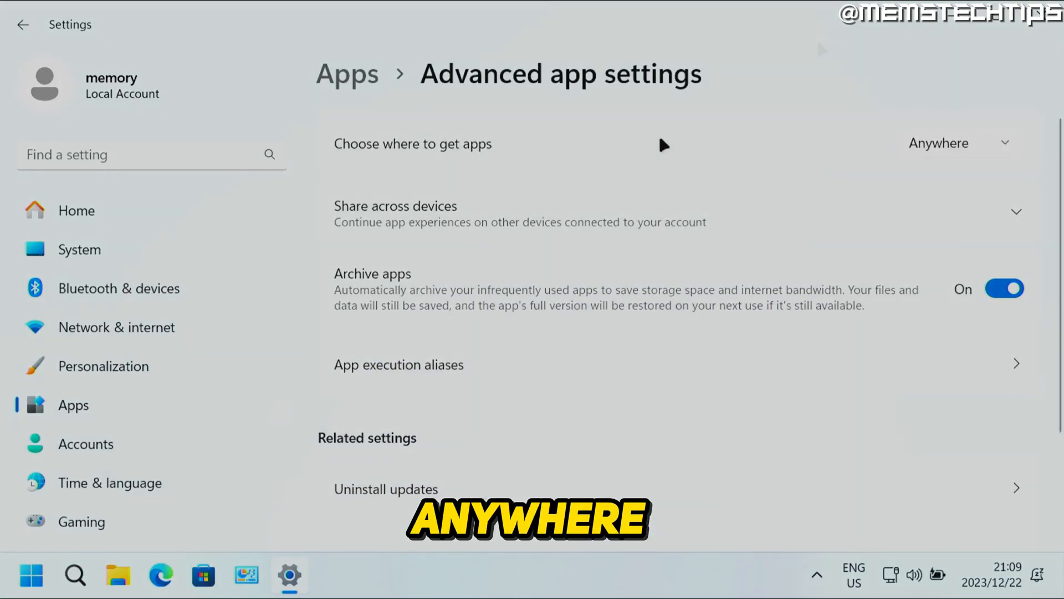